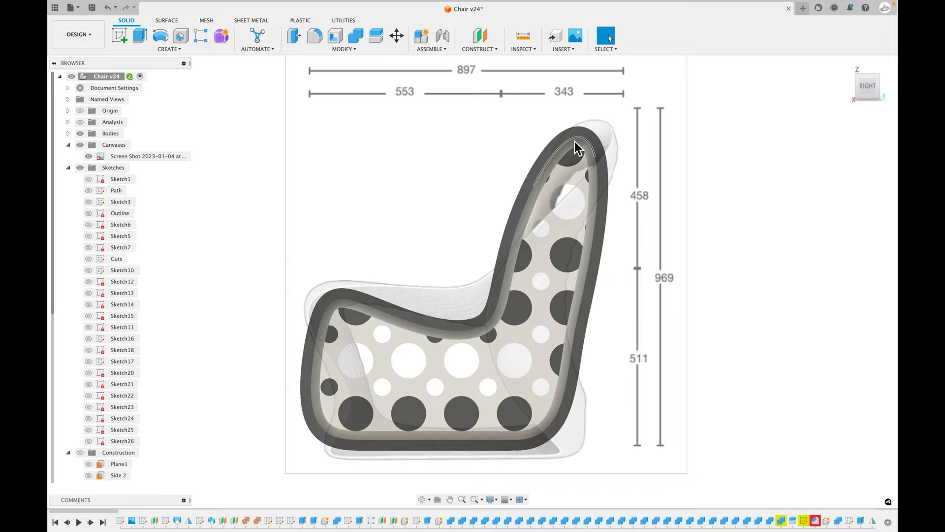
Step: Hide the reference Canvas and dimension sketch in the Browser, leaving only the shelled chair visible
left_click_drag(576, 147, 473, 225)
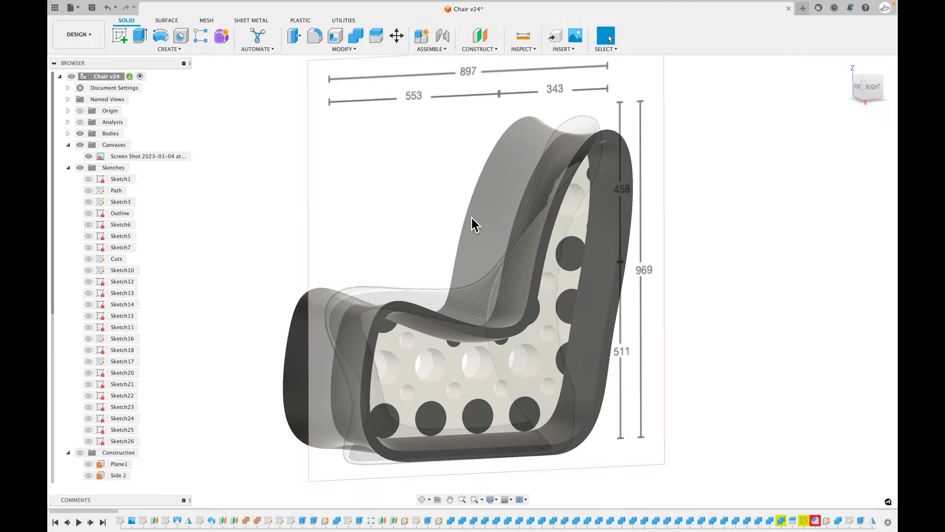
left_click(80, 167)
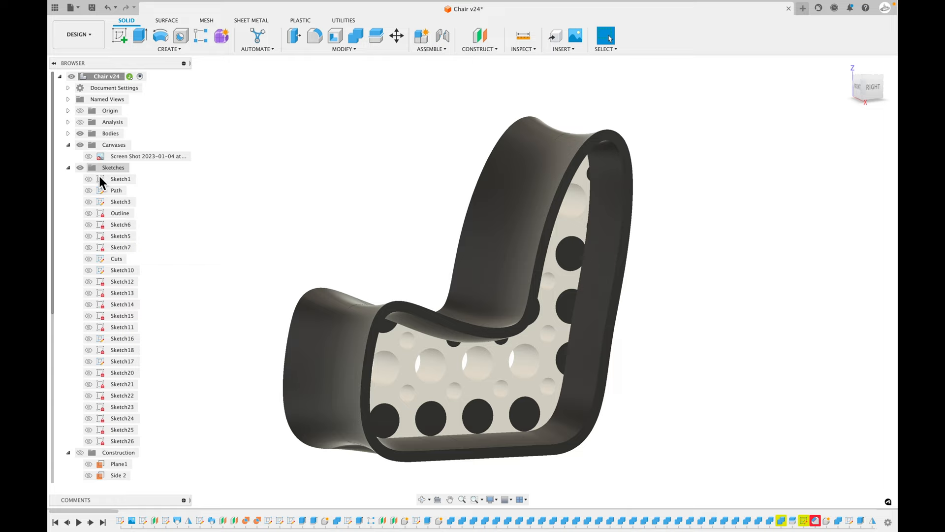
left_click(89, 213)
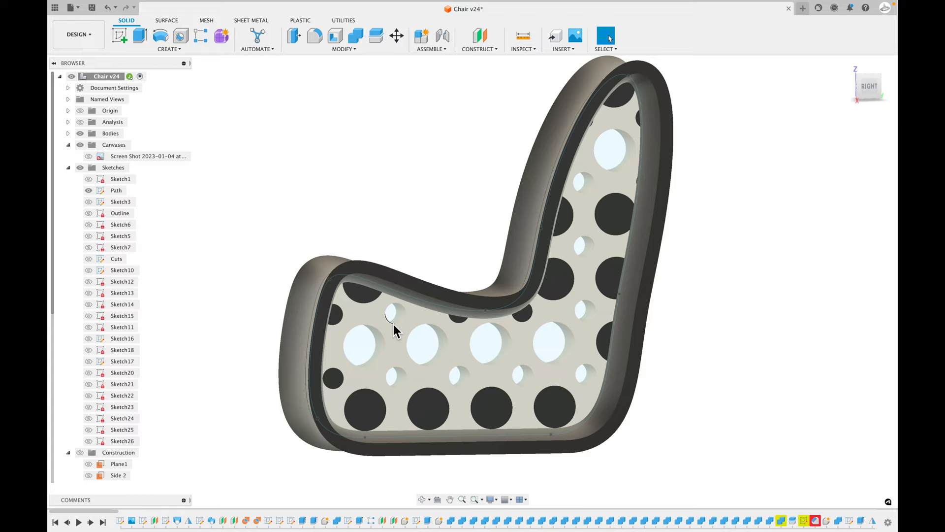
Step: Apply a green appearance swatch from In This Design onto one seat block
left_click(428, 344)
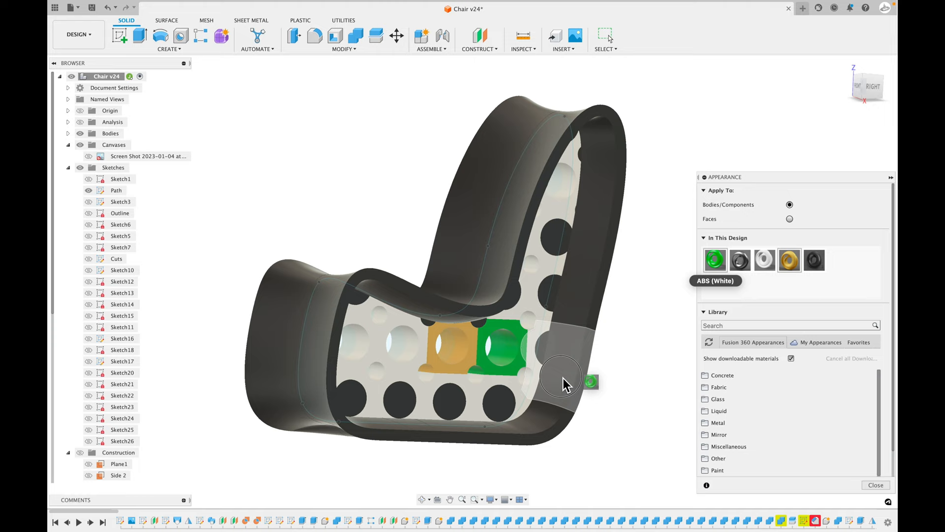
left_click_drag(564, 383, 656, 346)
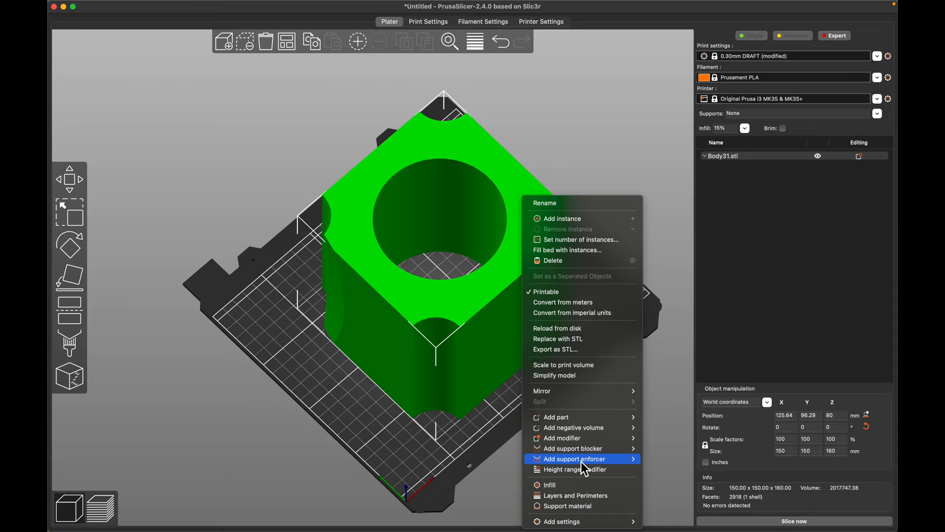
Step: Add a Layers and Perimeters override to Body31 with bottom layers at 0
left_click(574, 494)
type("0")
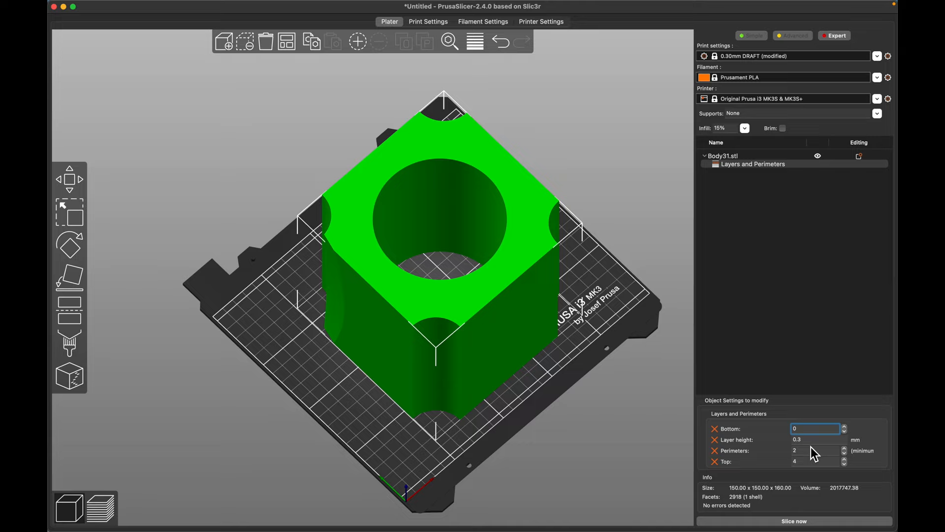
Step: Set Body31's top layers to 0 alongside the infill override before slicing
left_click(816, 461)
type("0")
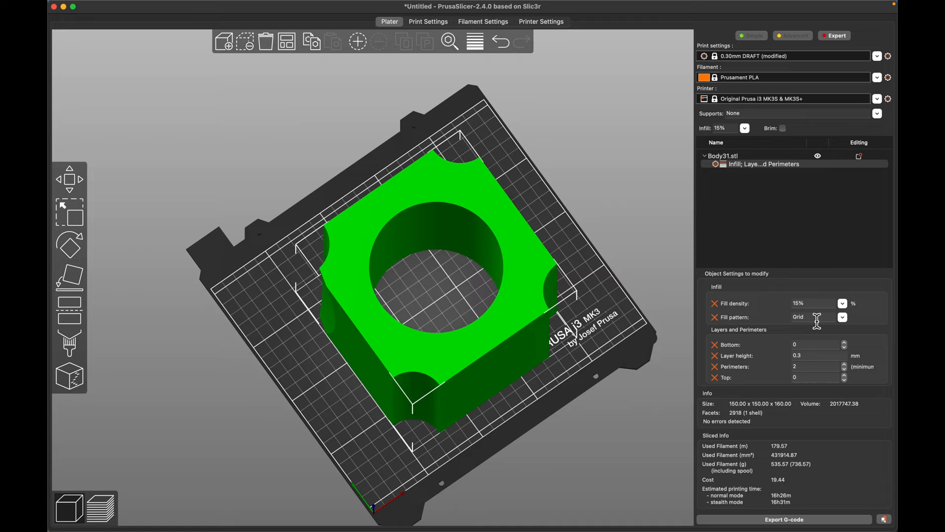
Step: Change Body31's fill pattern from Grid to Gyroid and re-slice the block
left_click(842, 316)
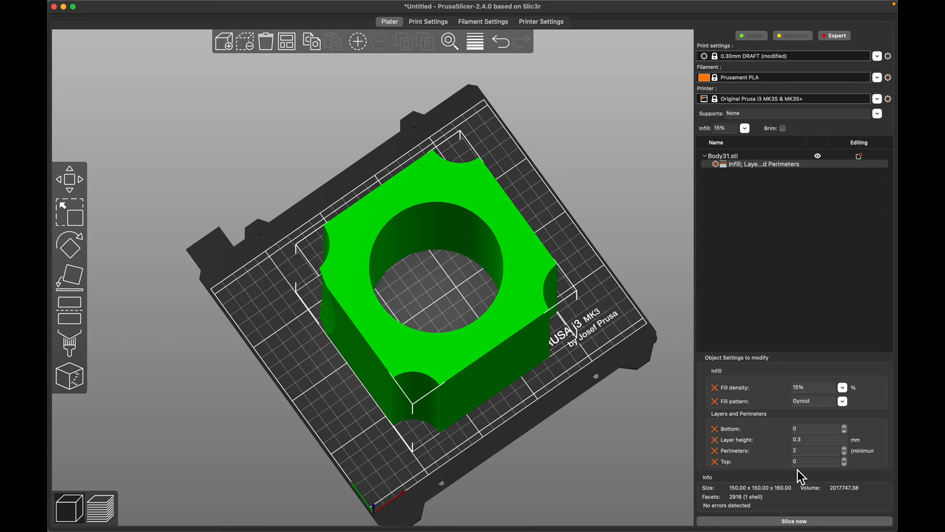
left_click(98, 508)
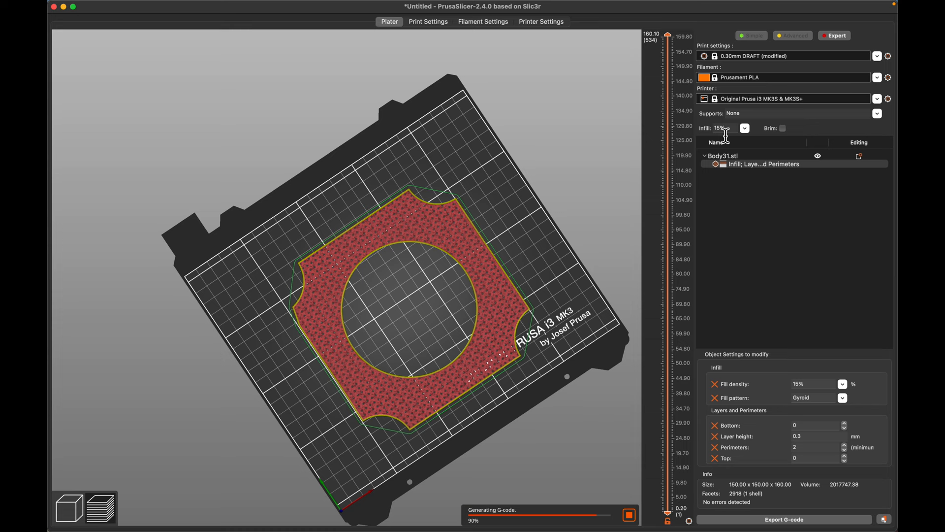